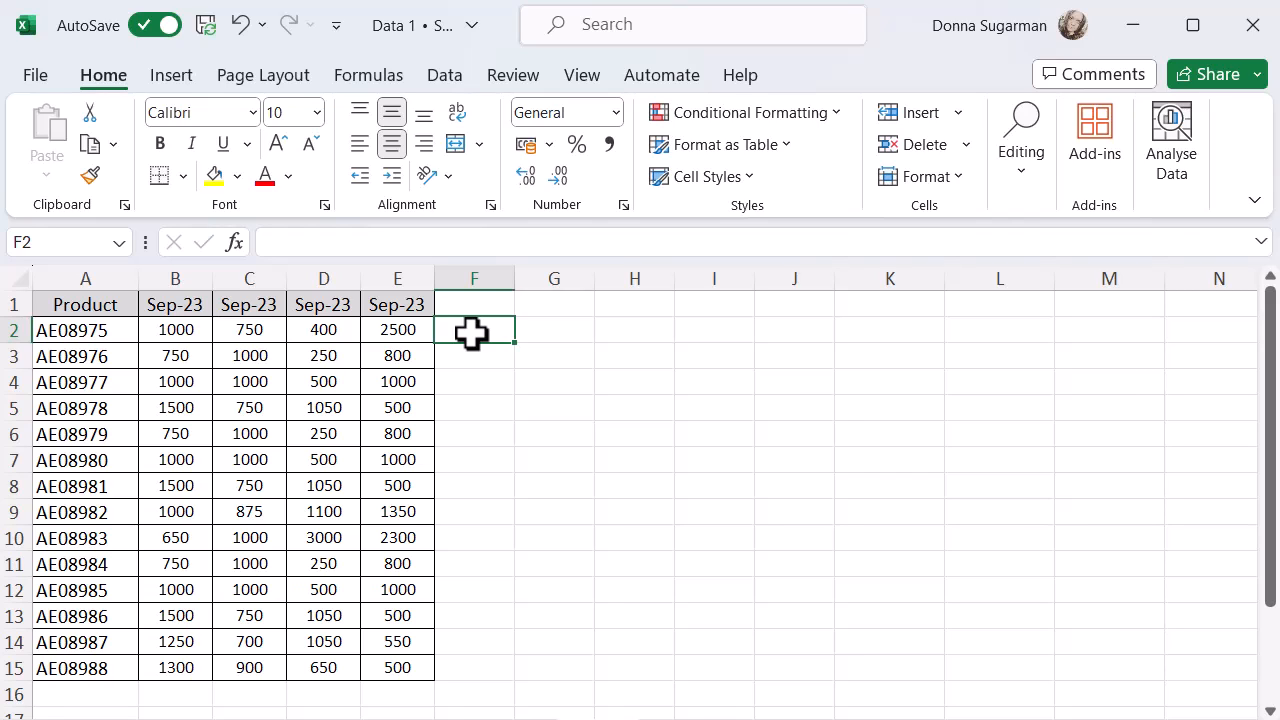
Step: Enter =SUM(B2:E2) in F2 to total the first product's row as 4650
type("=SUM(B2:E2)")
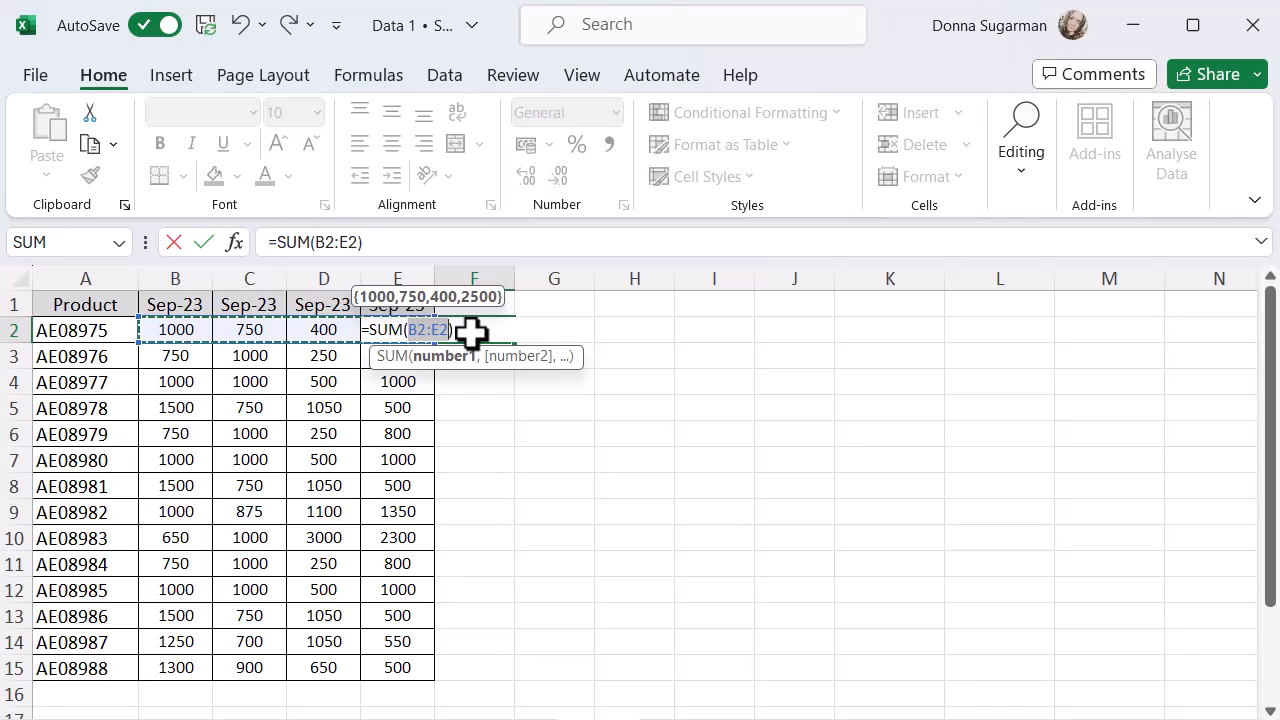
key("Enter")
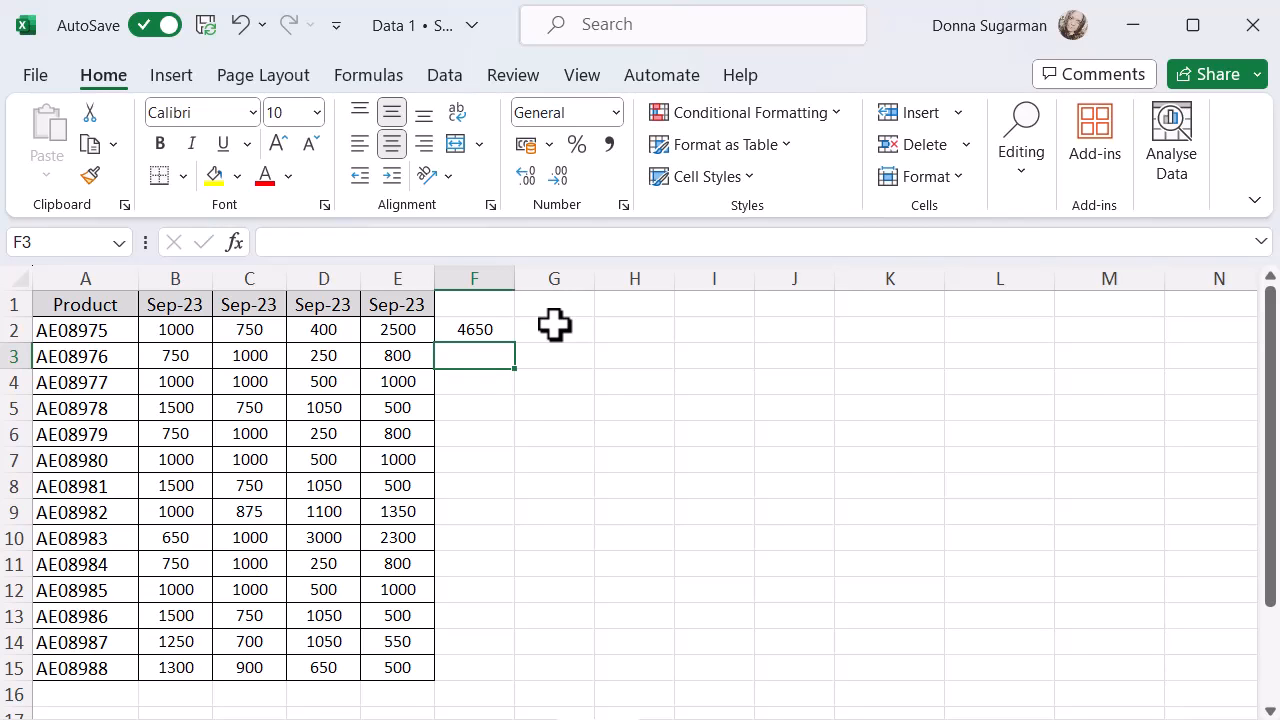
mouse_move(500, 302)
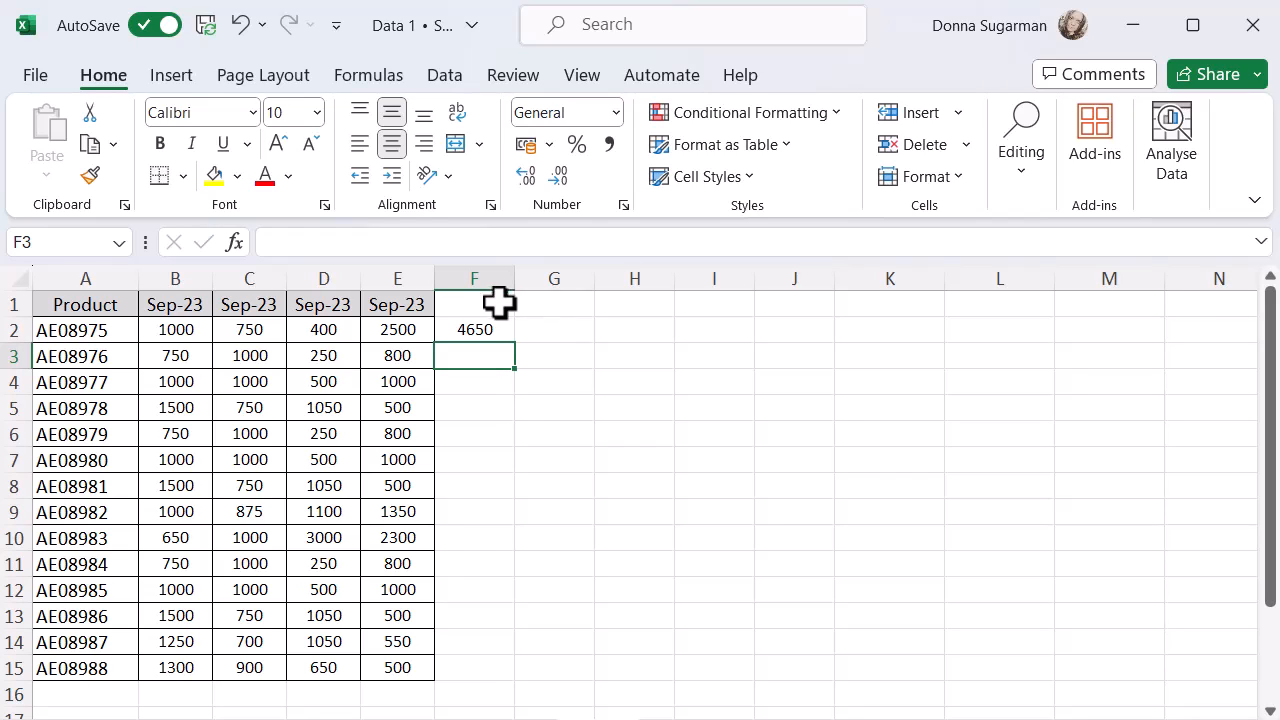
Step: Fill the F2 SUM formula down through F15, giving row totals 4650 through 3350
left_click(474, 330)
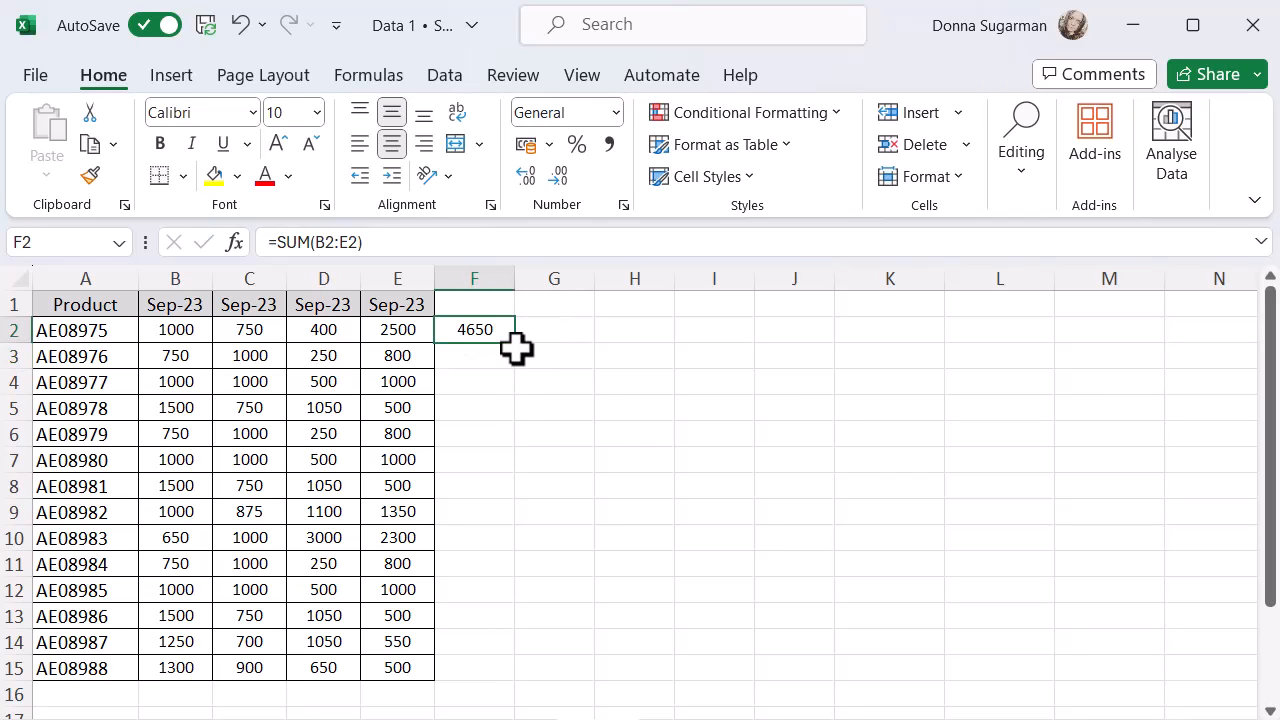
mouse_move(516, 348)
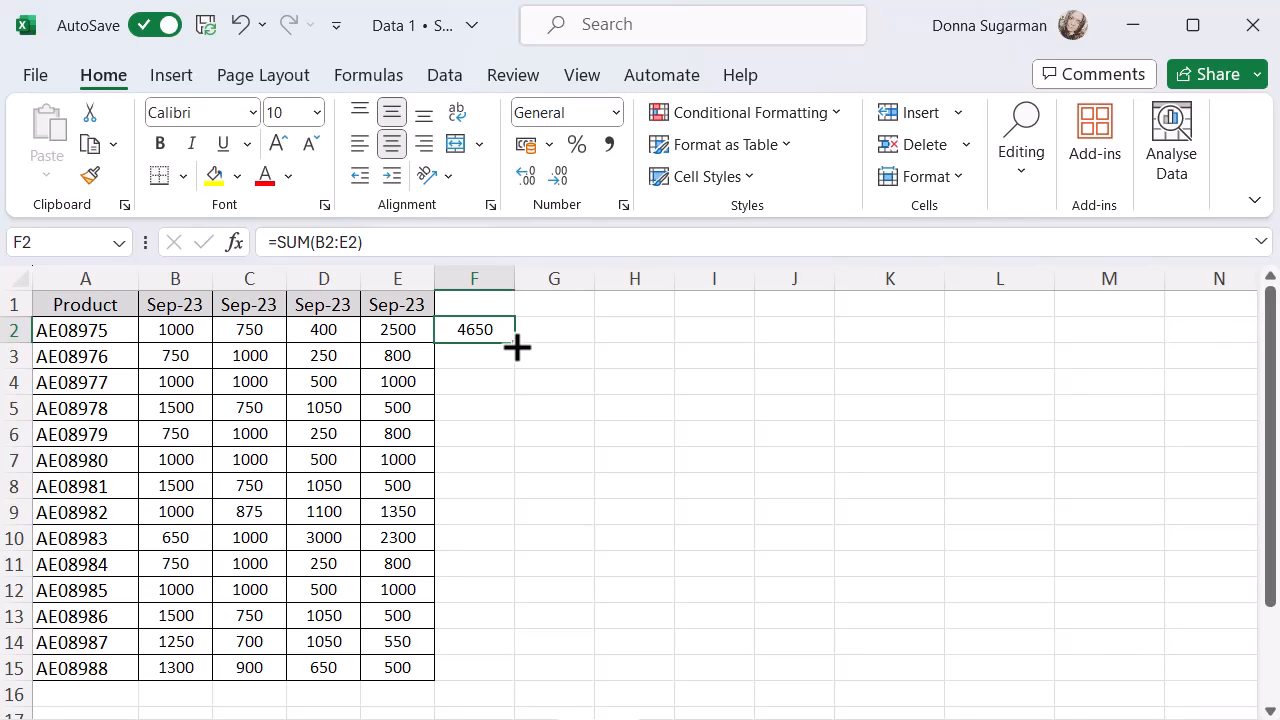
left_click_drag(476, 330, 476, 680)
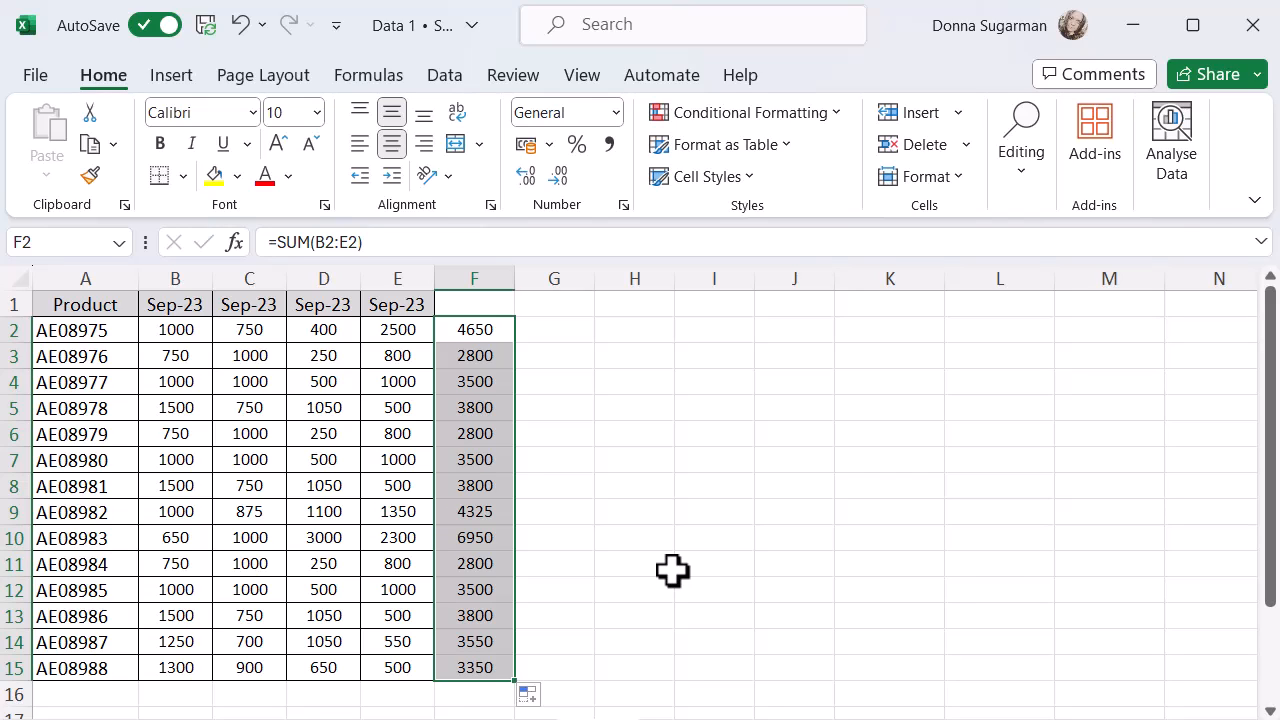
scroll("down", 3)
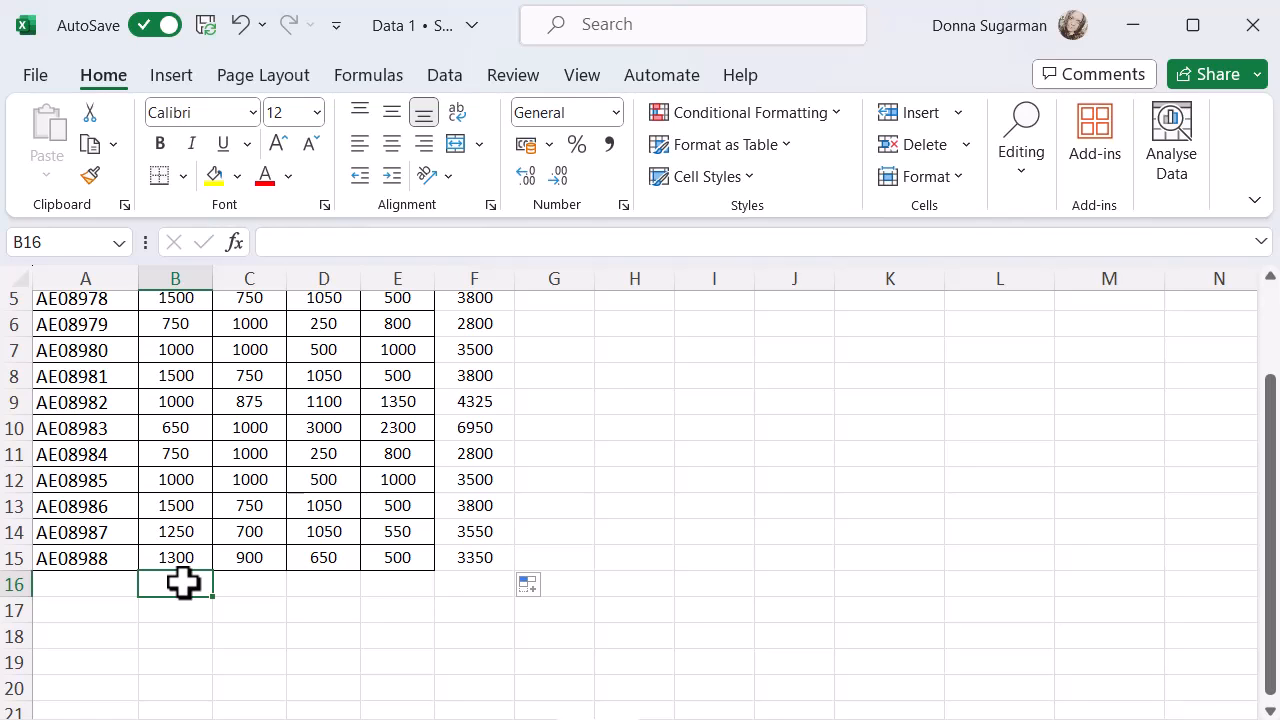
Step: Enter =SUM(B2:B15) in B16 to total column B as 14950
type("=SUM(B2:B15)")
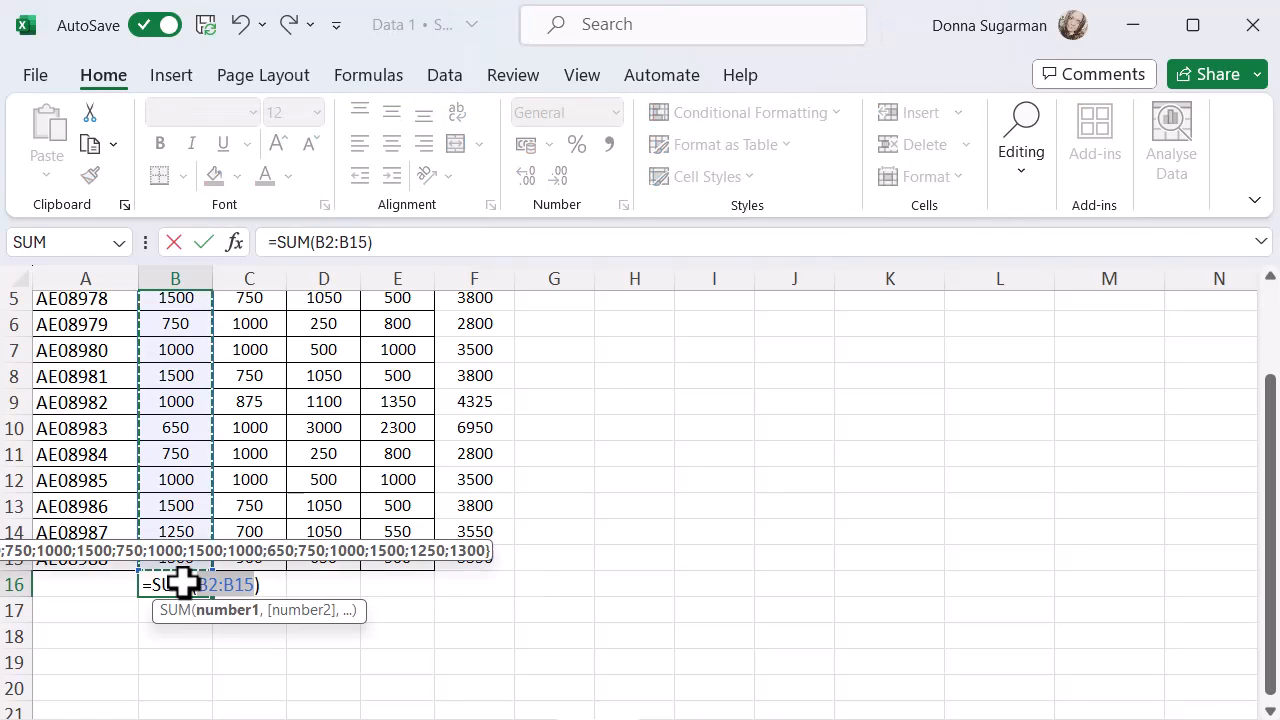
scroll("down", 3)
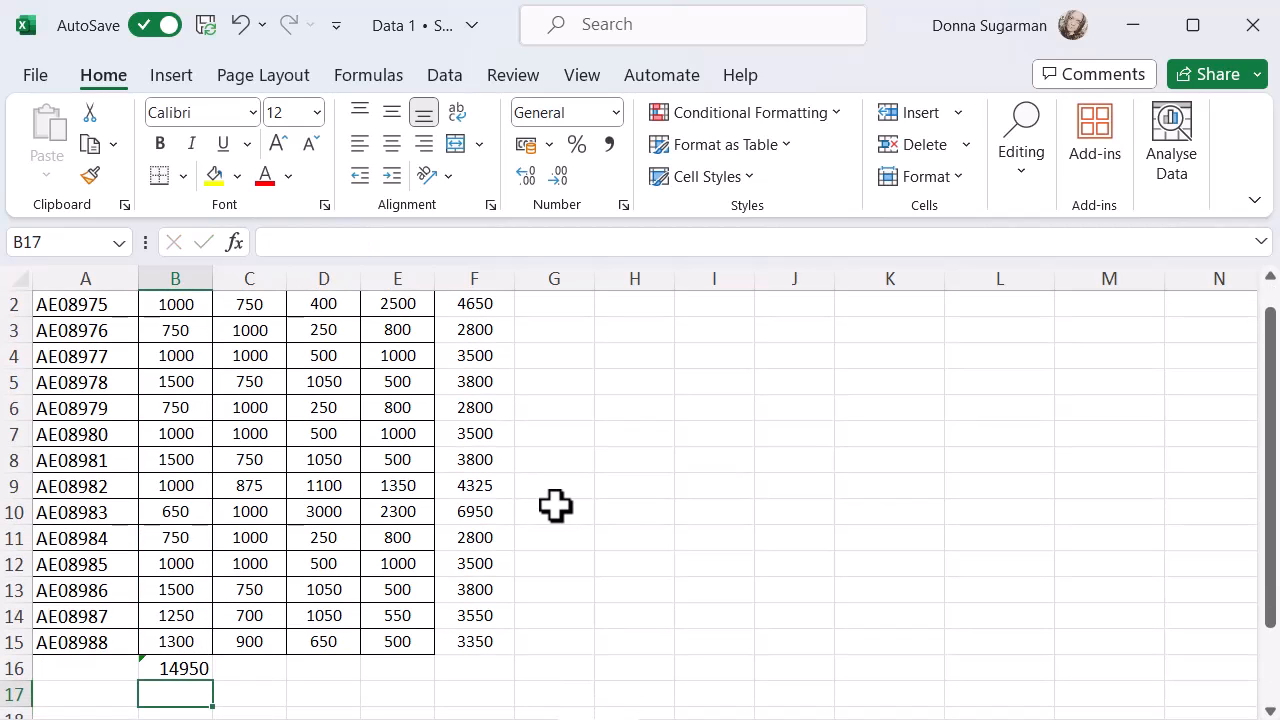
Step: Fill the B16 total across to F16, giving 12475, 11600, 14100 and grand total 53125, and verify the formulas
left_click(176, 668)
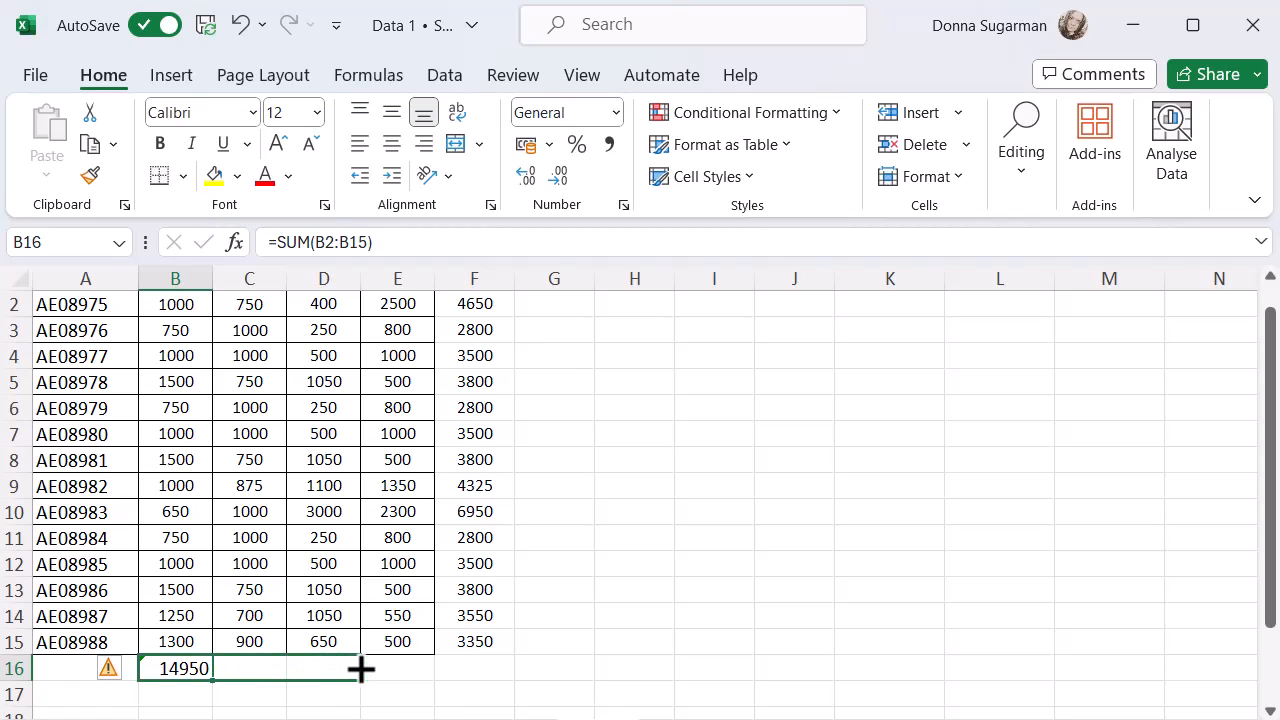
left_click_drag(360, 668, 440, 668)
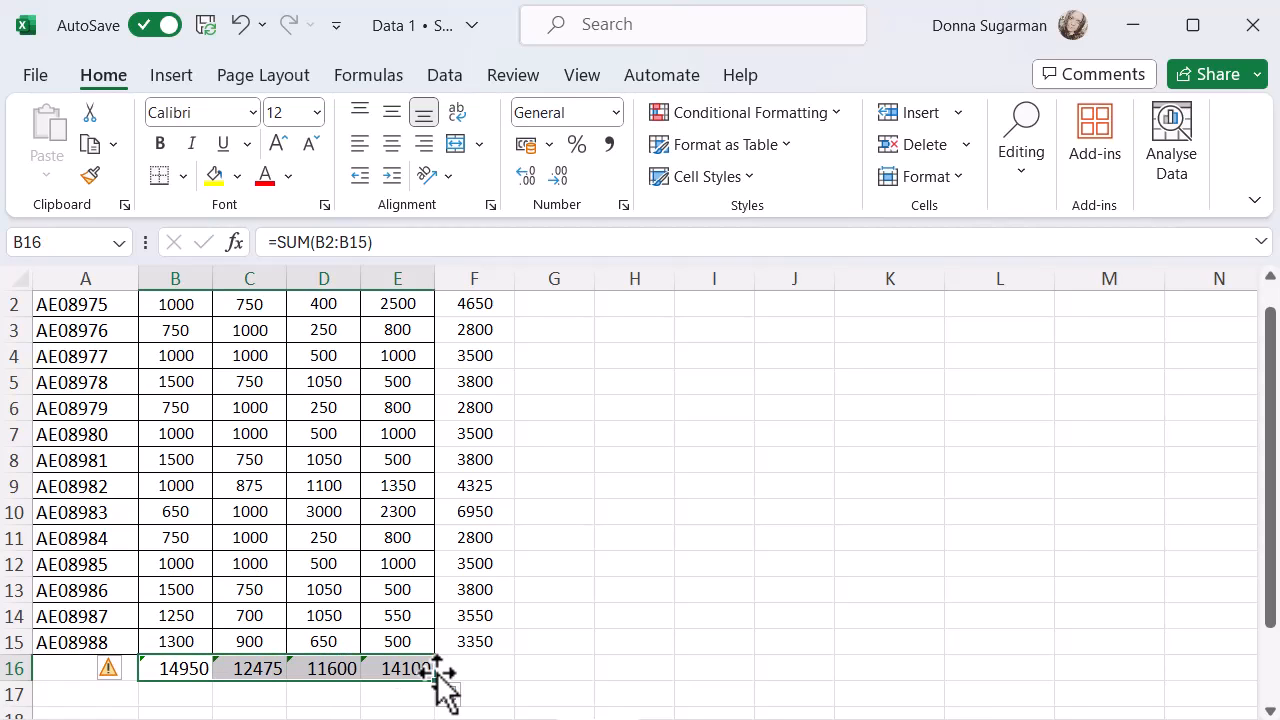
left_click_drag(436, 668, 504, 668)
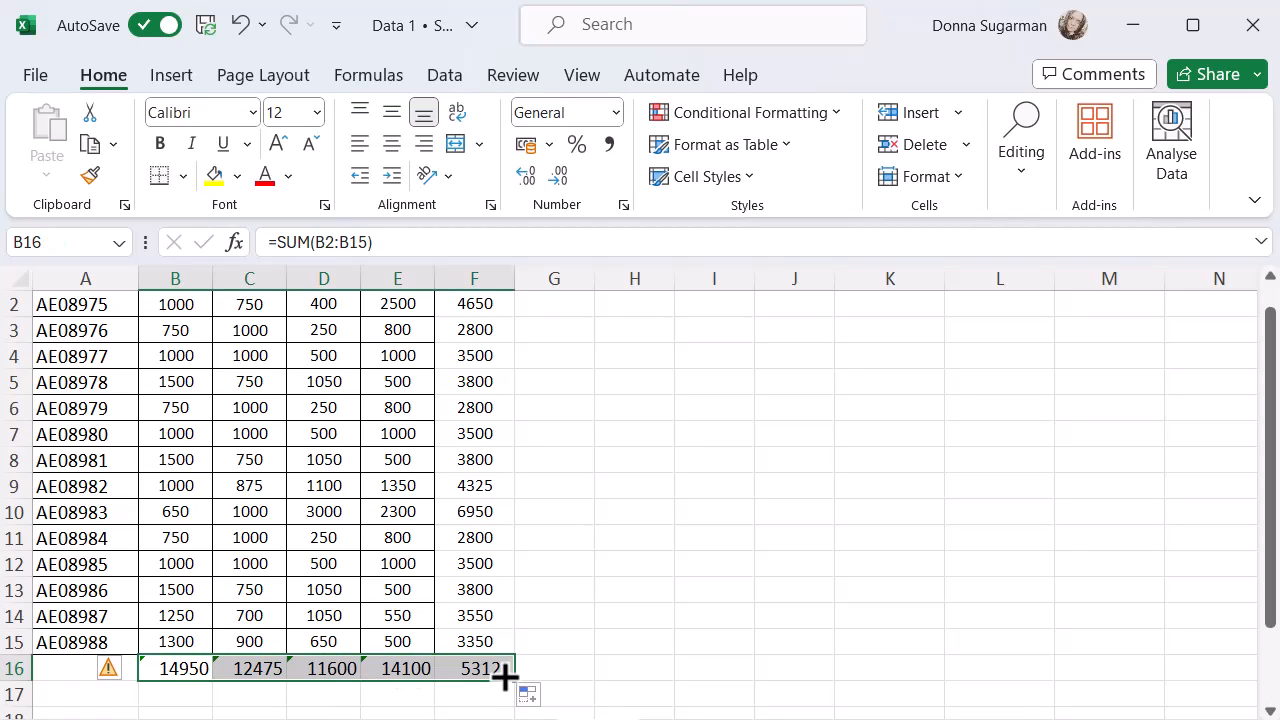
left_click(474, 668)
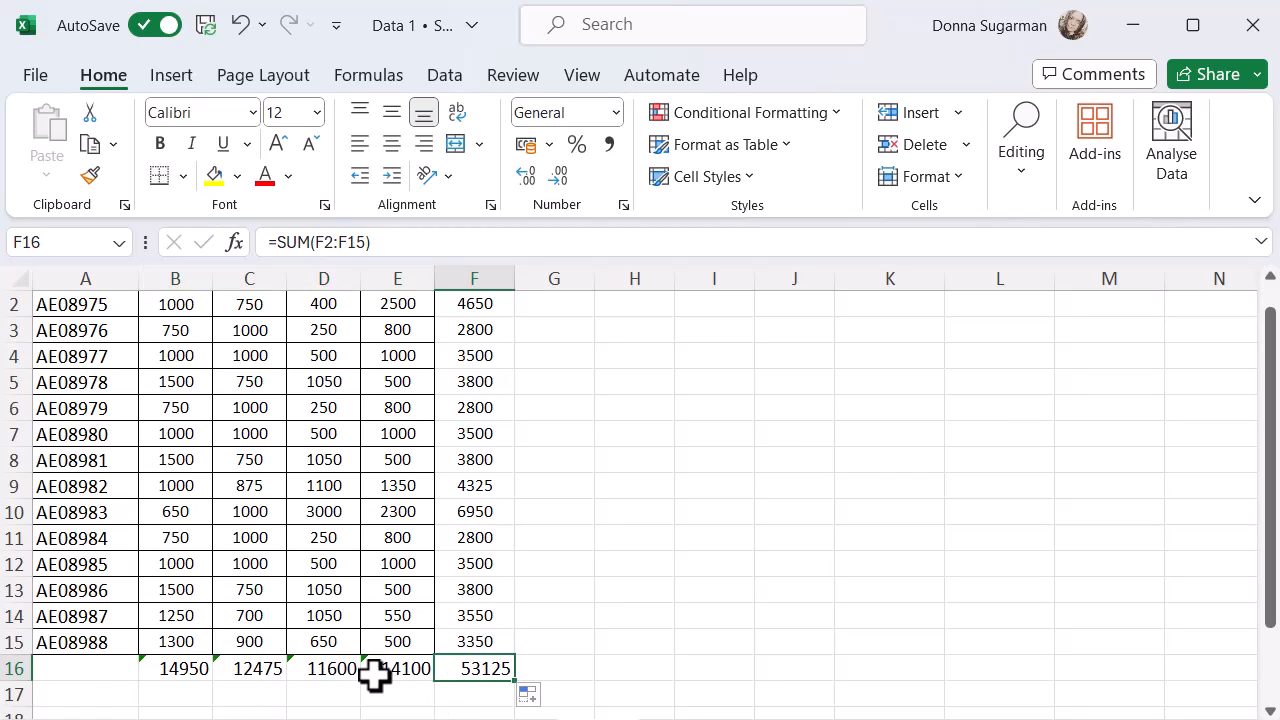
left_click(396, 668)
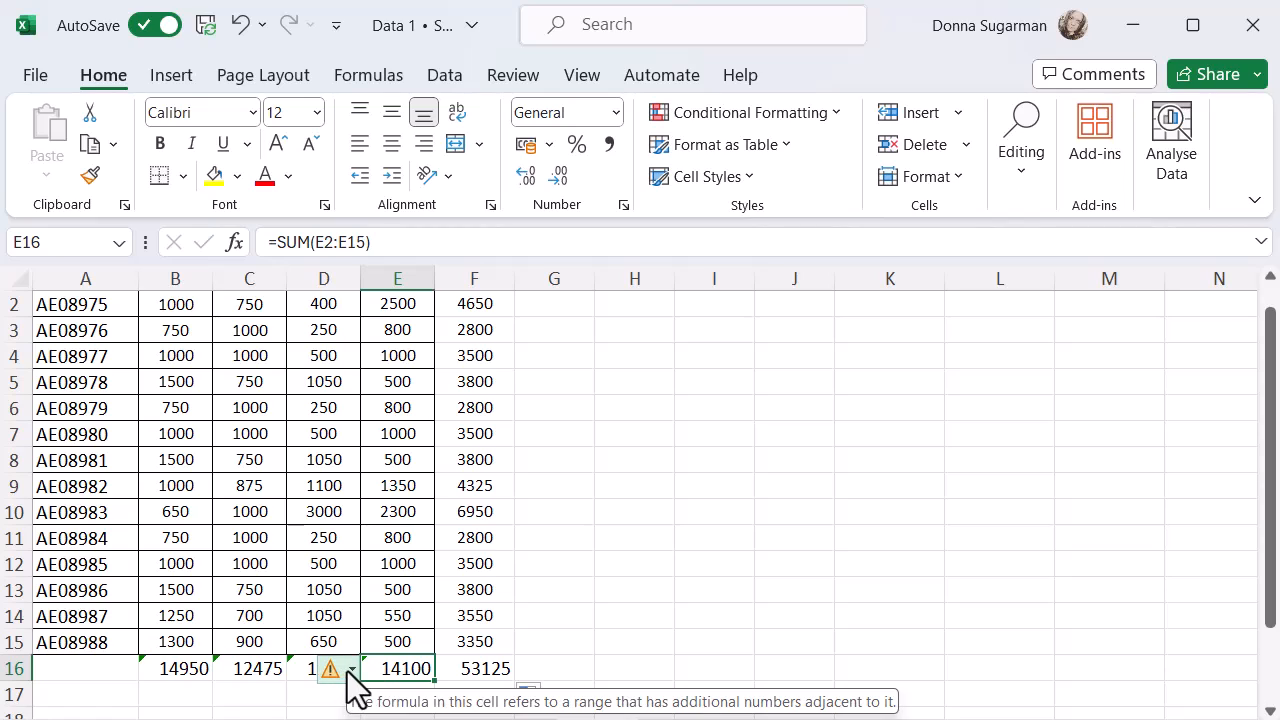